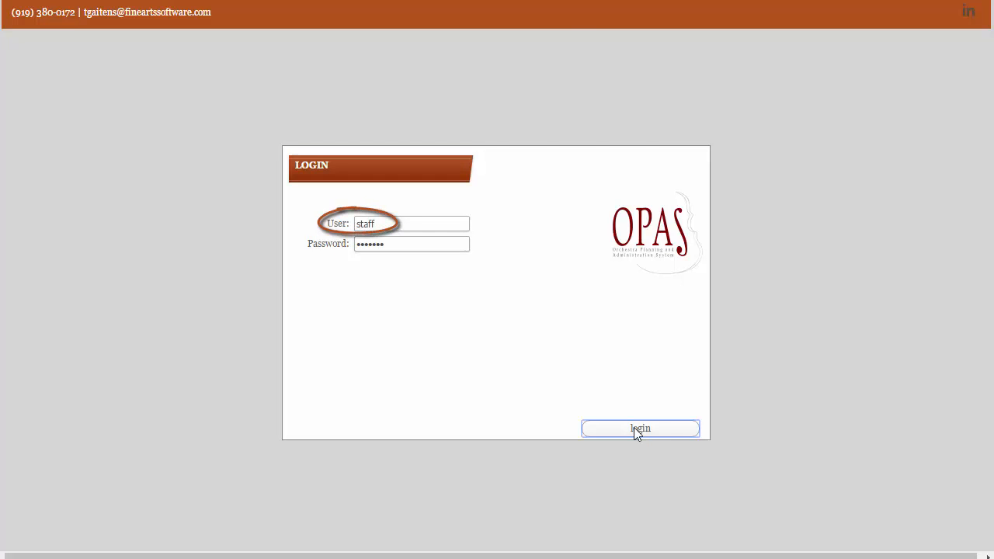
# Step: Log into OPAS Online with the staff account to reach the home page
pyautogui.click(640, 429)
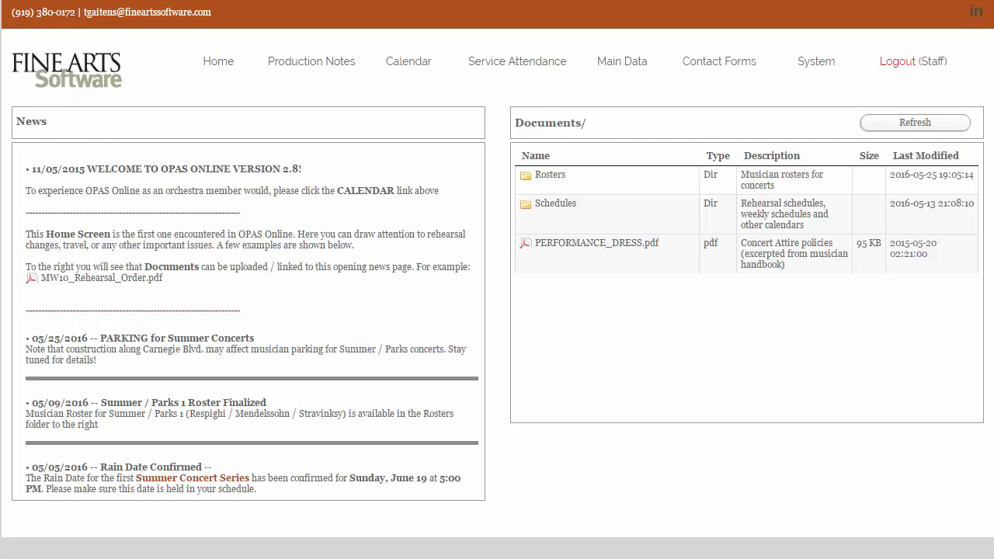
# Step: Go to Main Data > Works to show the searchable list of 967 works
pyautogui.click(621, 62)
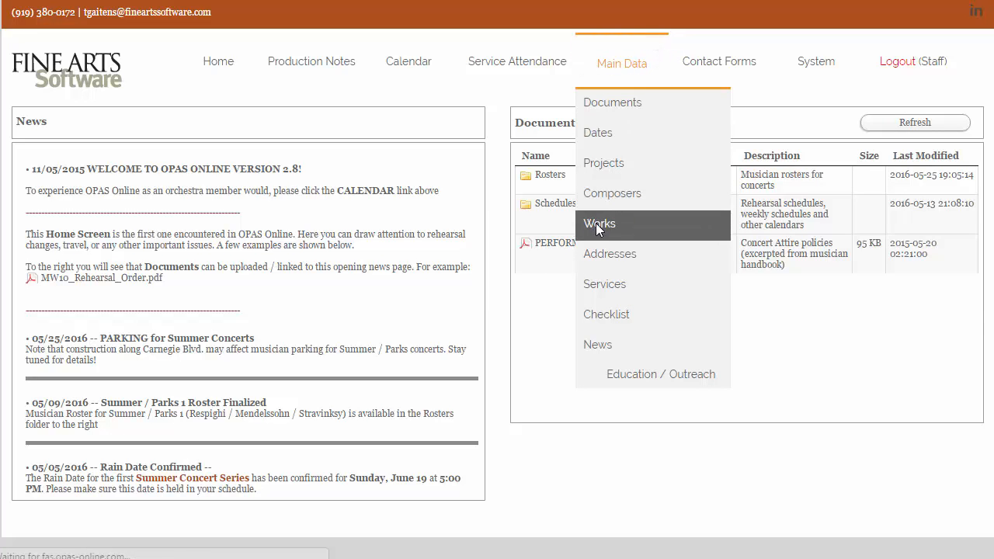
pyautogui.click(599, 224)
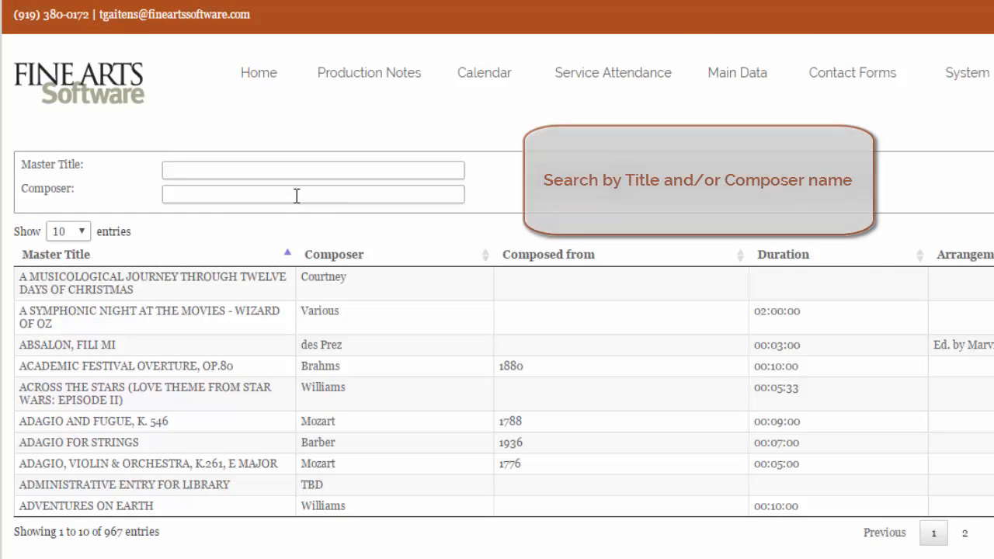
# Step: Filter the works list by composer Gershwin, typed as 'ger' and picked from suggestions
pyautogui.write('ger')
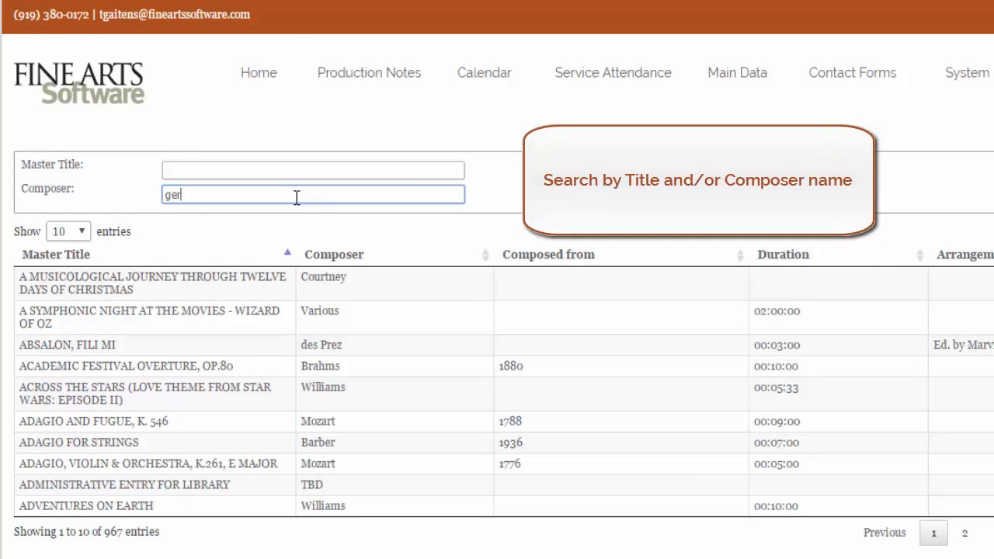
pyautogui.write('ger')
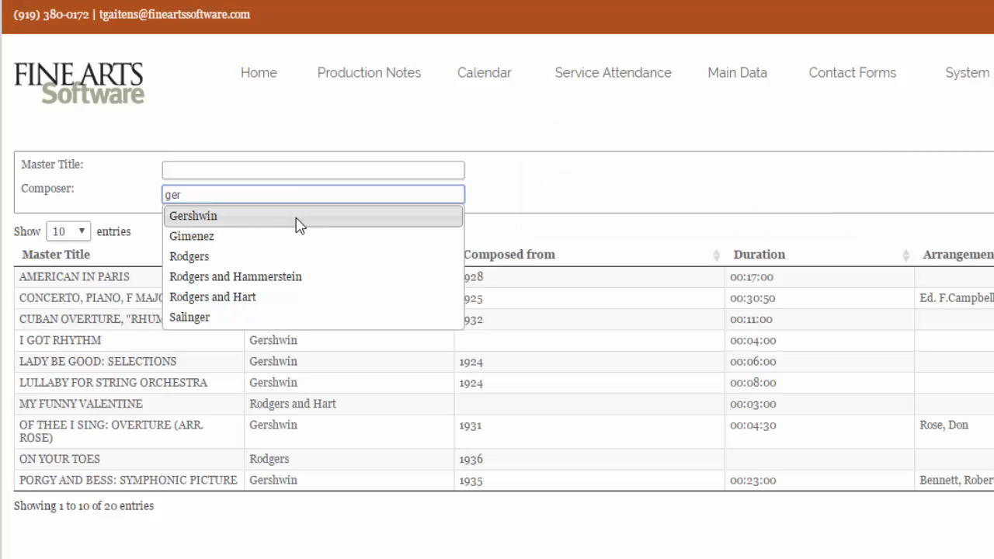
pyautogui.click(193, 216)
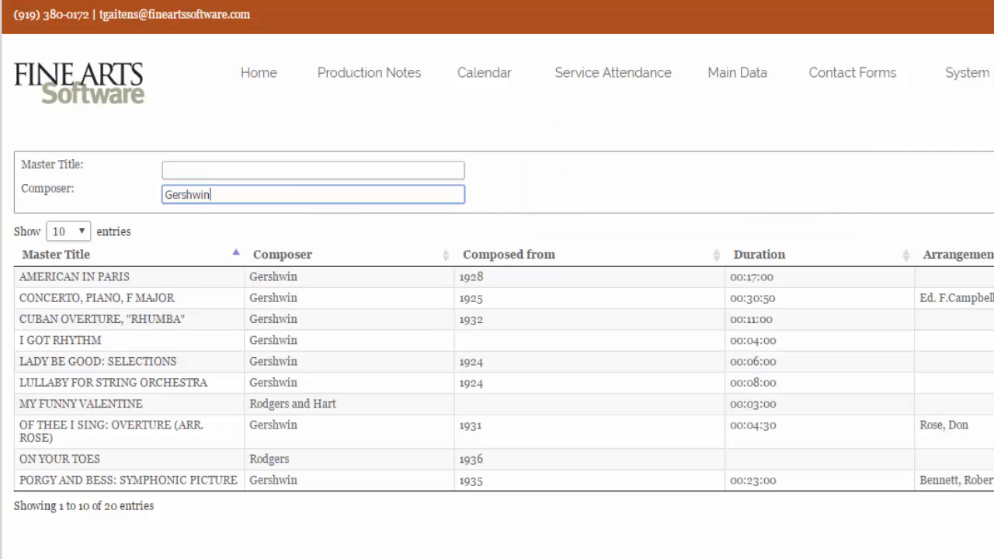
pyautogui.moveTo(152, 348)
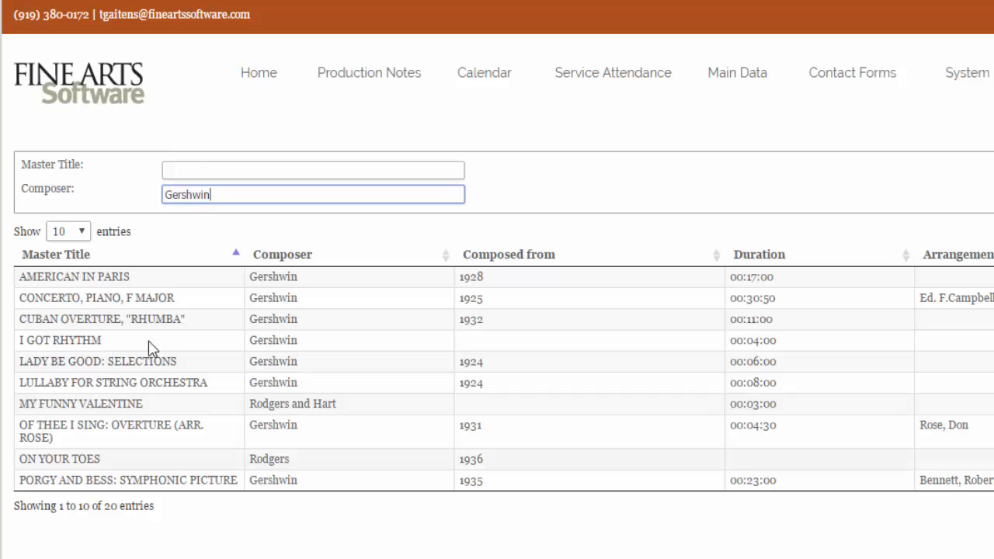
# Step: Filter Master Title by 'concer', leaving only CONCERTO, PIANO, F MAJOR, and select that row
pyautogui.click(314, 169)
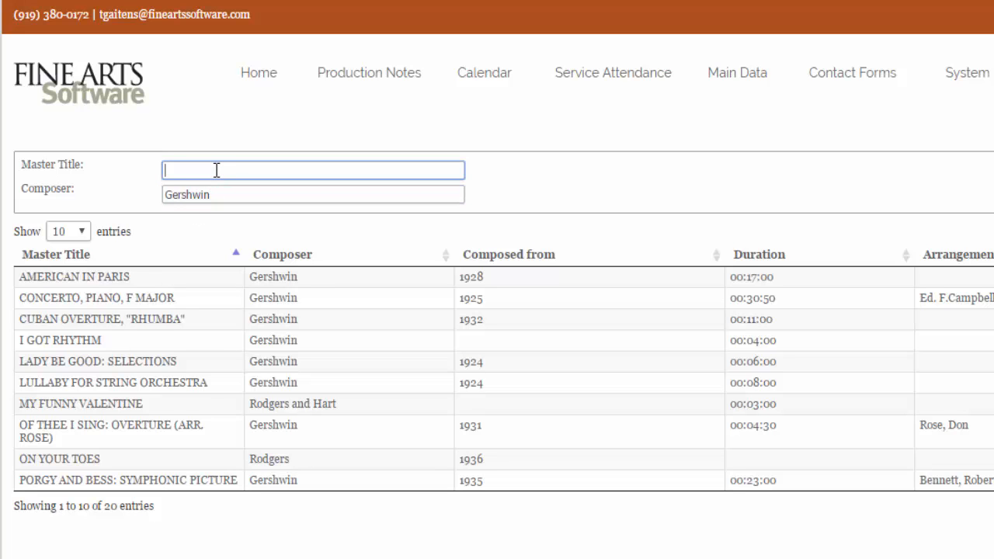
pyautogui.write('conc')
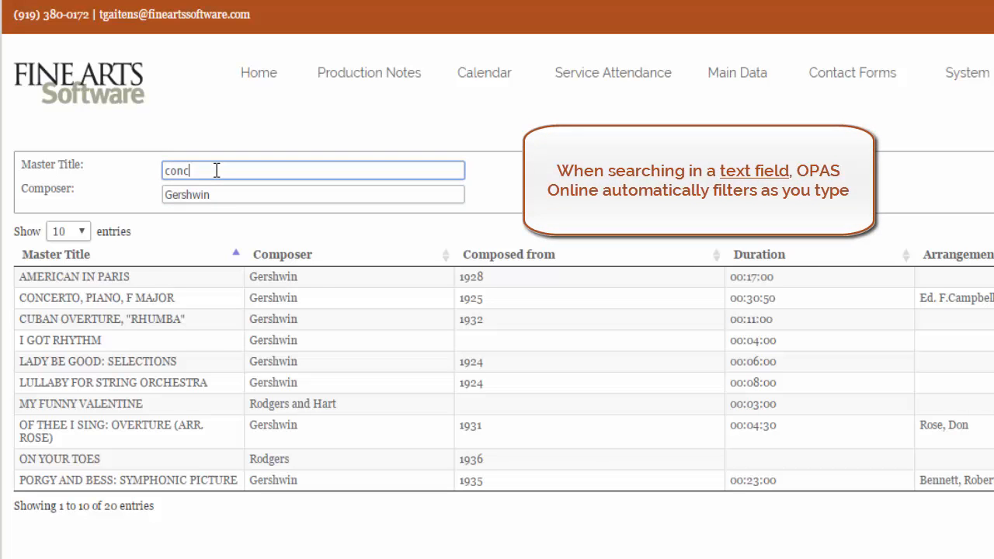
pyautogui.write('er')
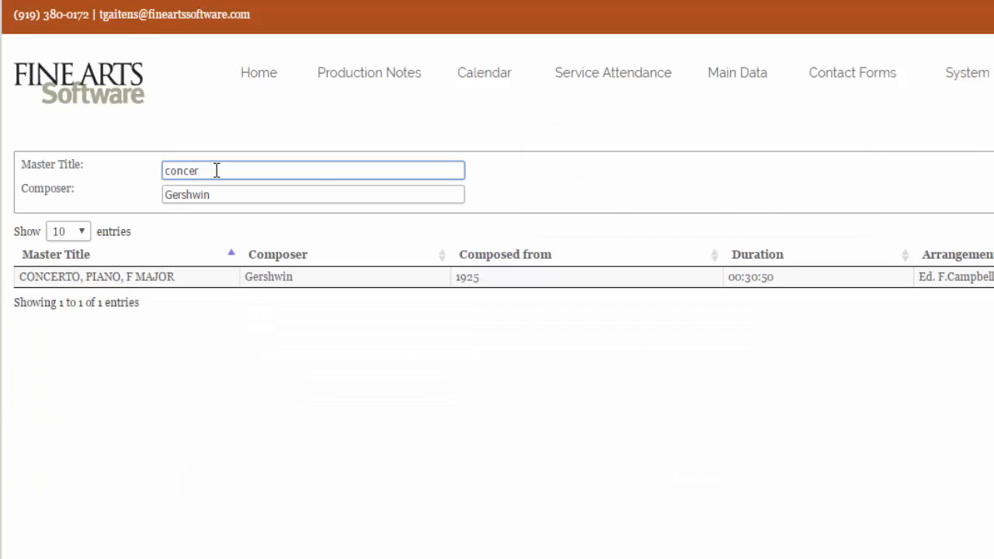
pyautogui.moveTo(240, 292)
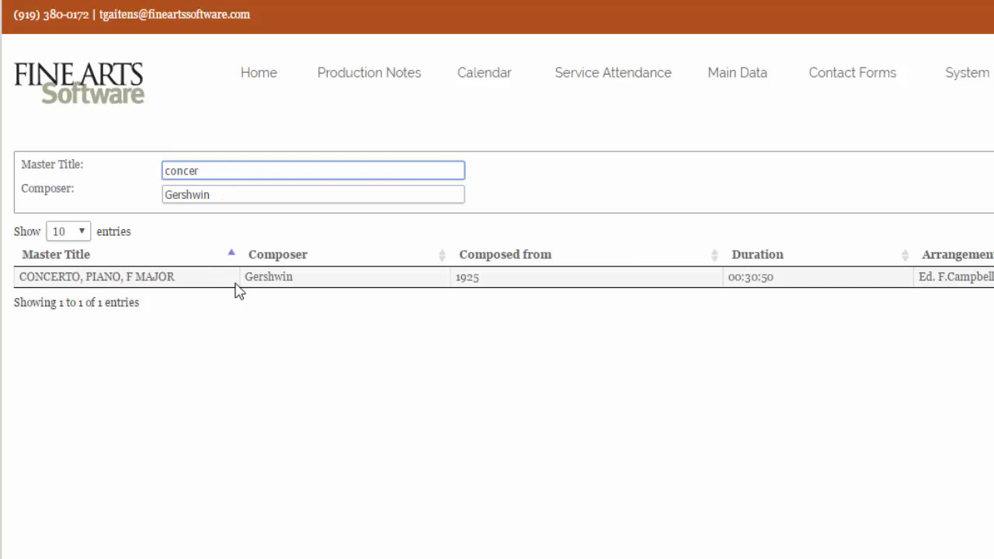
pyautogui.click(96, 276)
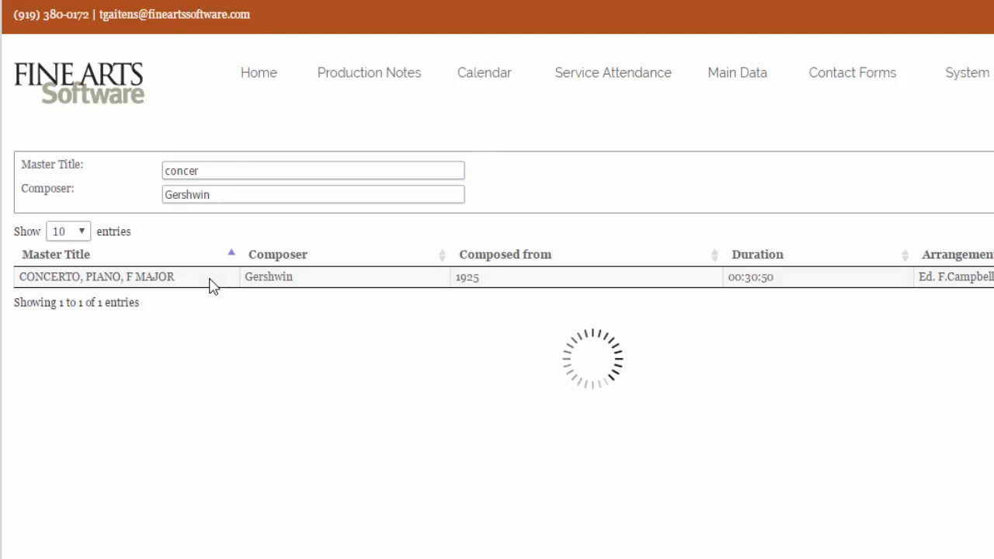
# Step: Show the Concerto in F's detail record with performance dates, duration, arrangement and instrumentation
pyautogui.click(96, 277)
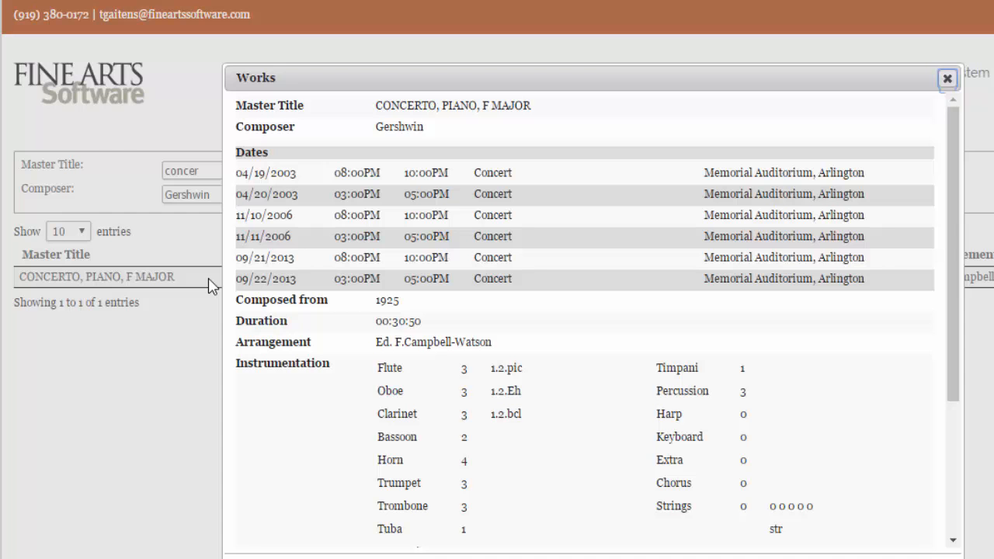
pyautogui.moveTo(398, 274)
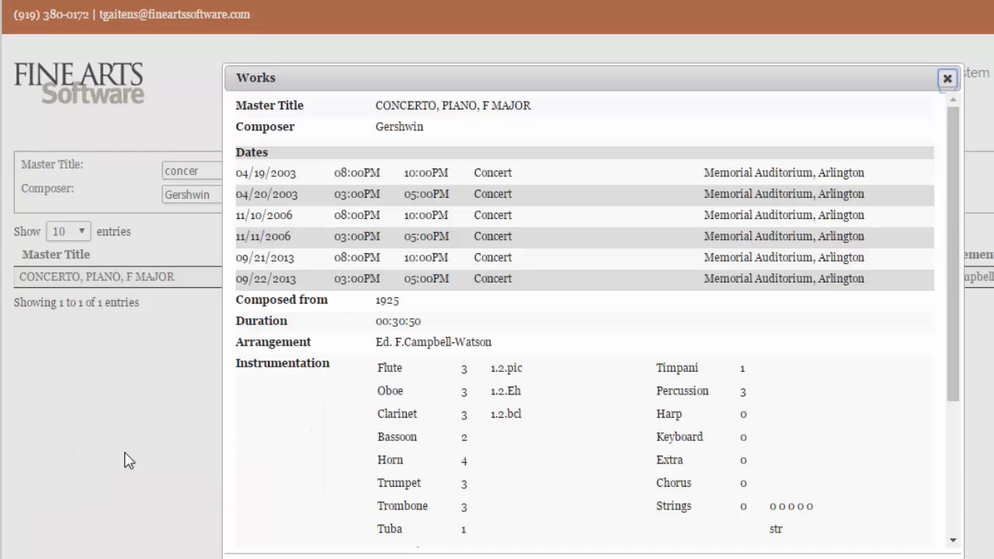
pyautogui.moveTo(578, 557)
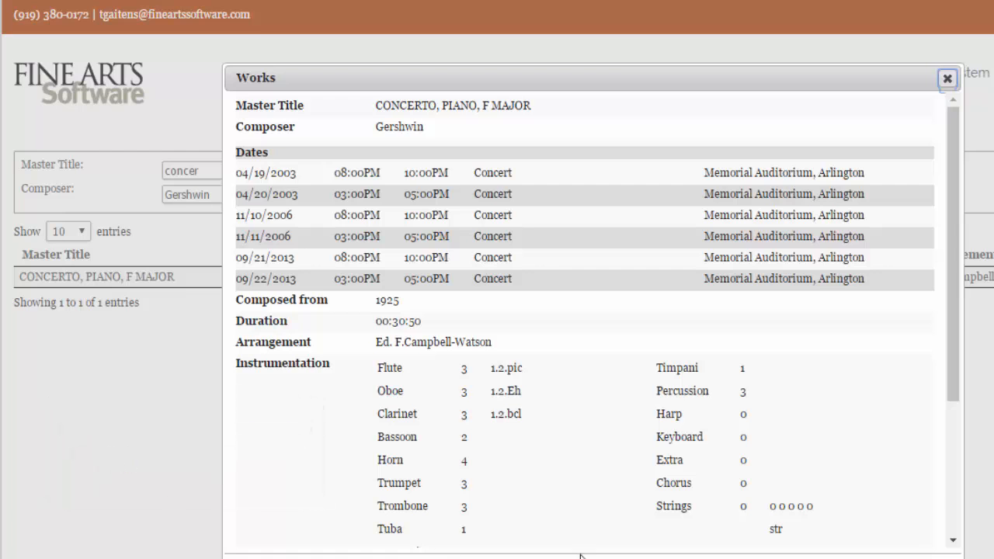
pyautogui.click(948, 78)
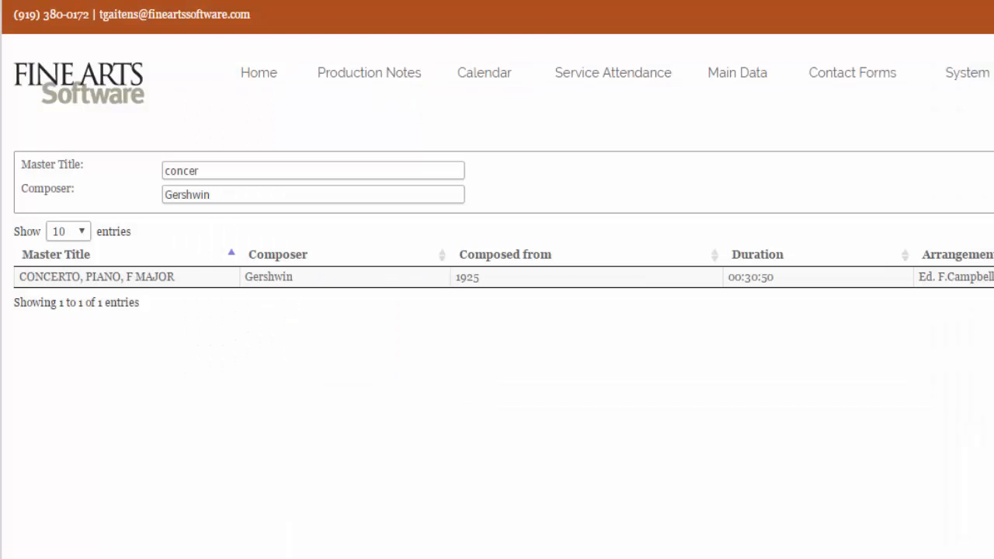
pyautogui.moveTo(208, 292)
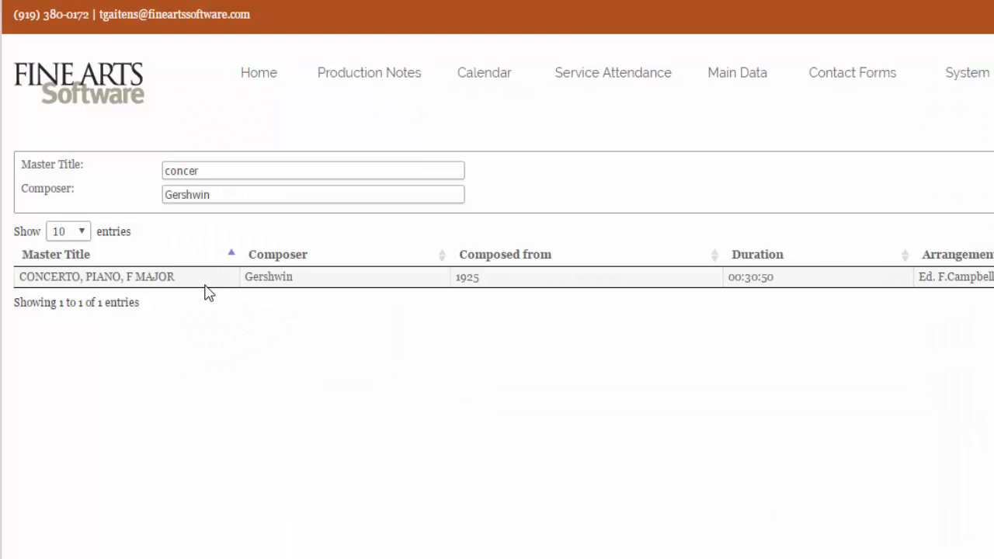
pyautogui.click(96, 277)
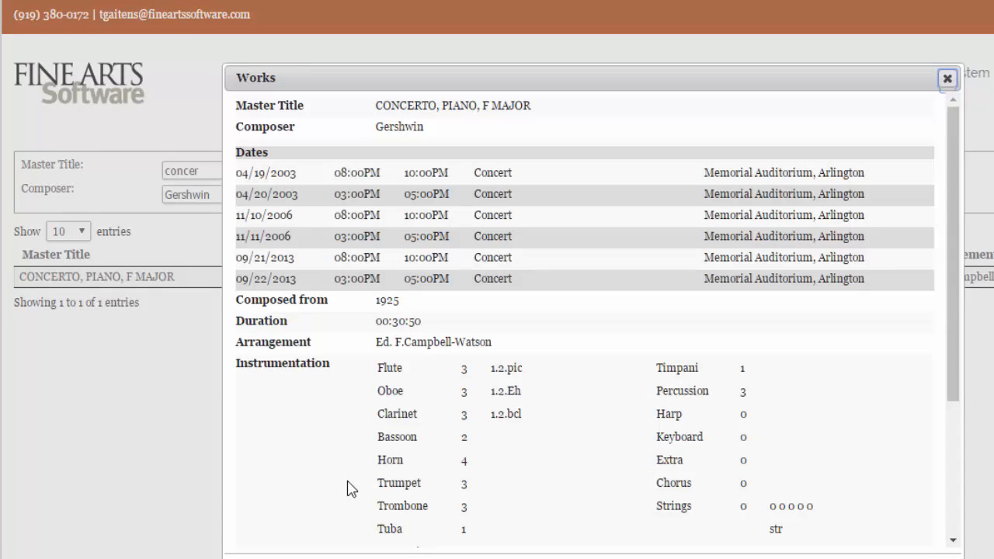
pyautogui.moveTo(373, 273)
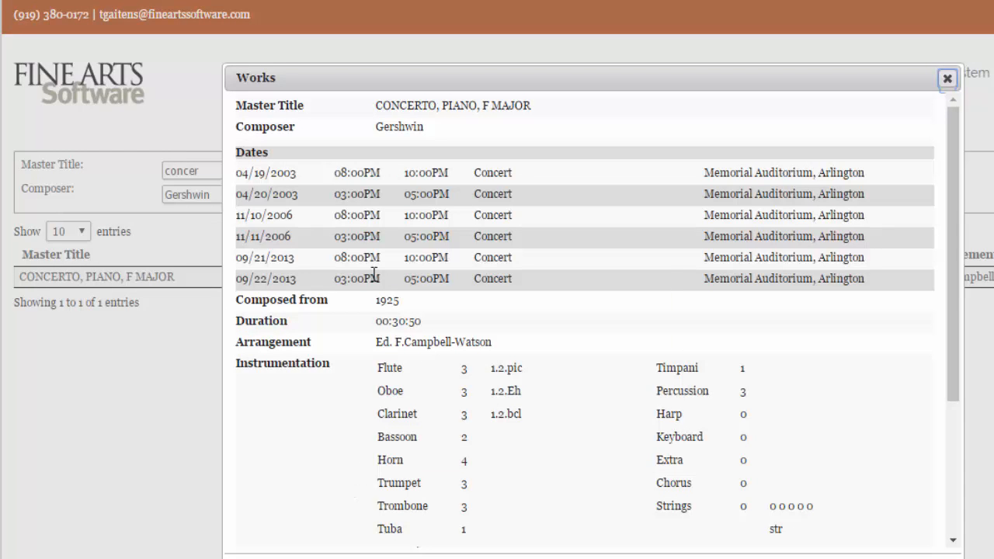